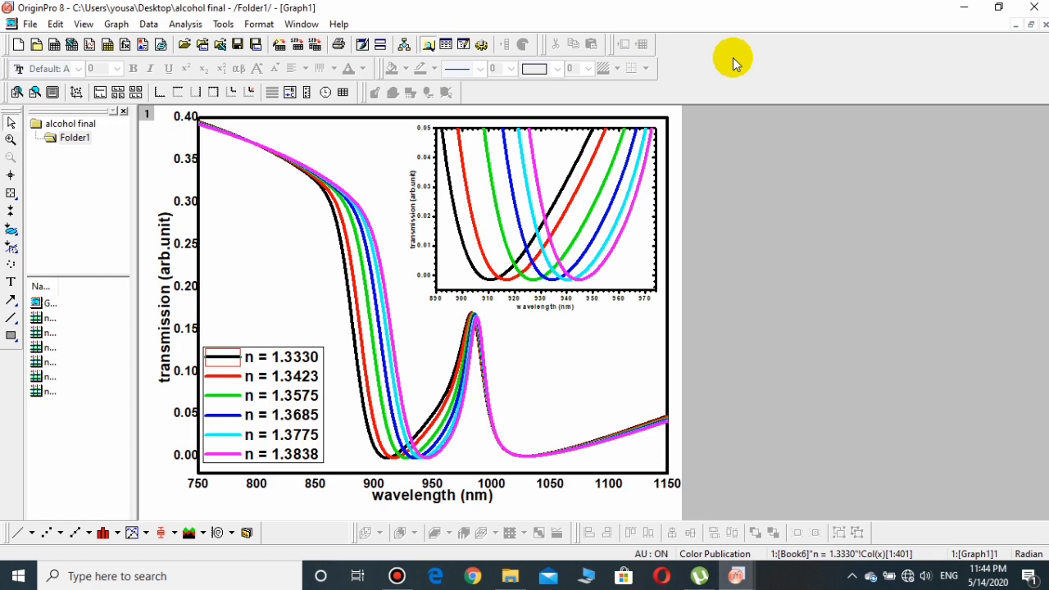
pyautogui.moveTo(724, 63)
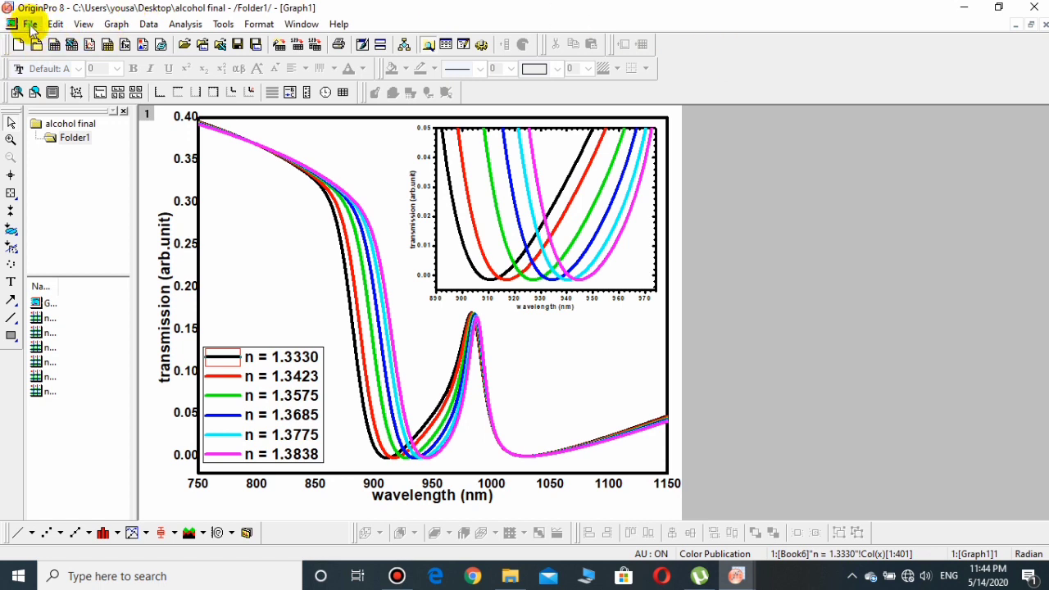
# Start Export Graphs and choose Joint Photographic Experts Group (*.jpg) as the image type
pyautogui.click(33, 23)
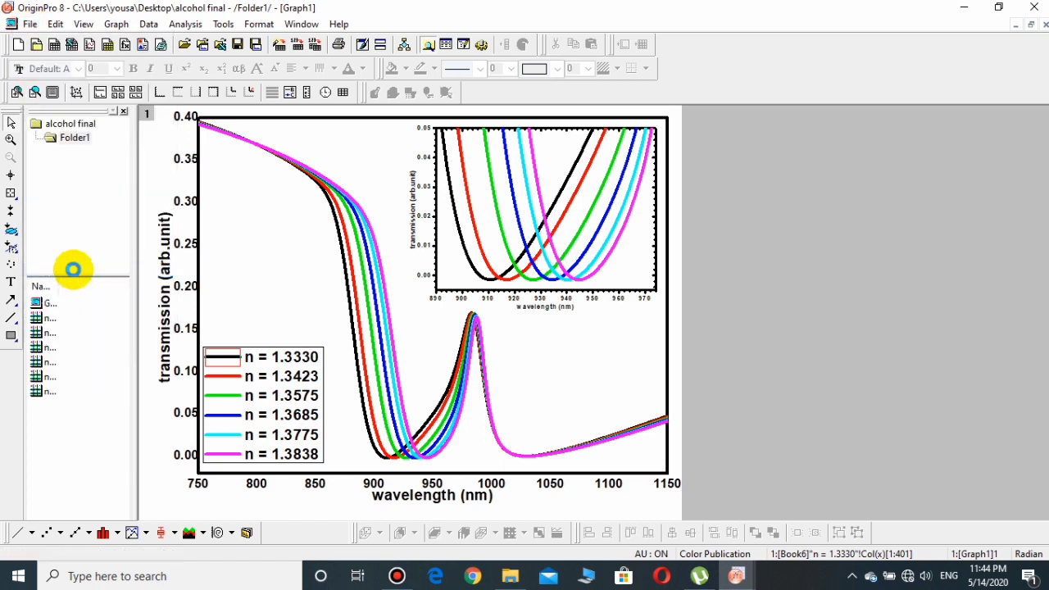
pyautogui.moveTo(74, 272)
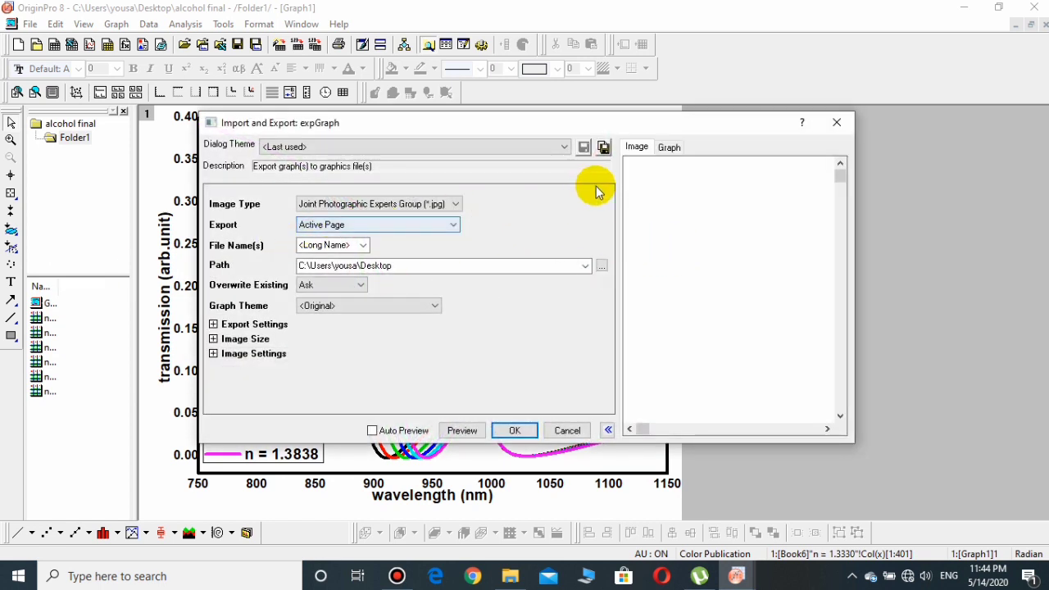
pyautogui.moveTo(280, 239)
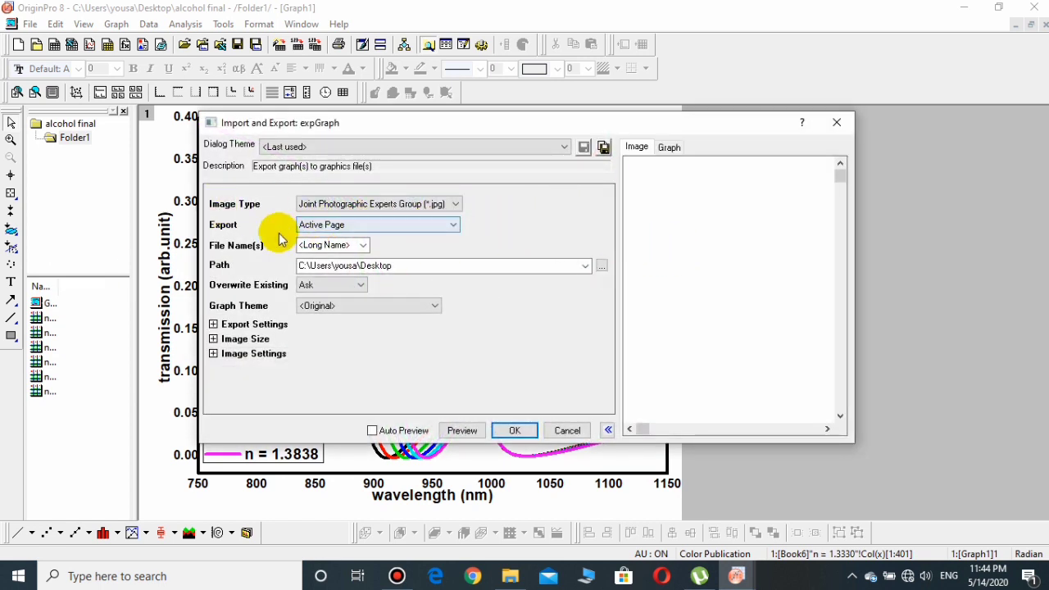
pyautogui.moveTo(271, 204)
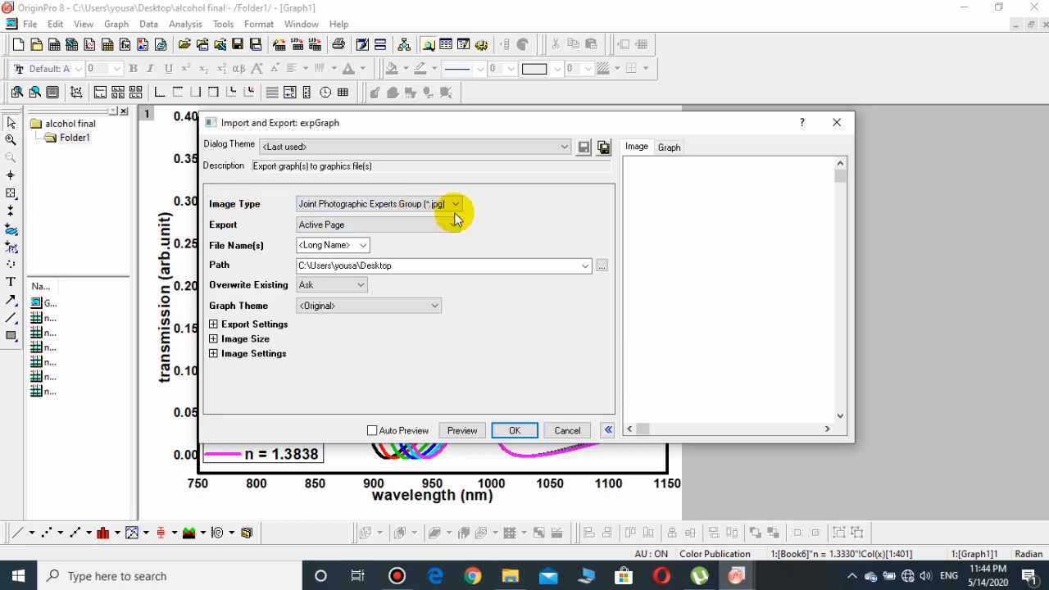
pyautogui.click(456, 203)
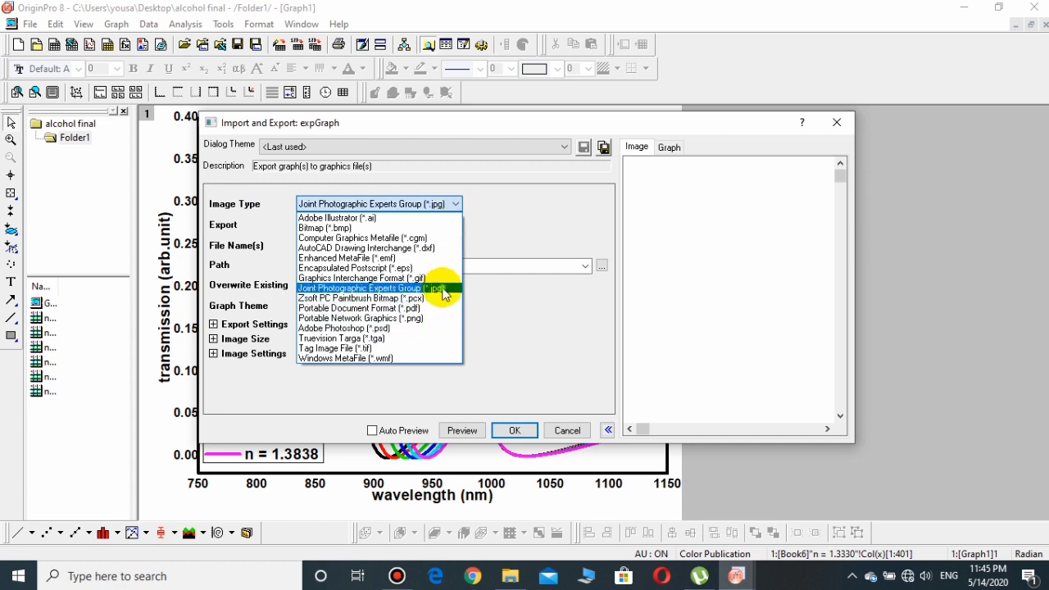
pyautogui.click(361, 288)
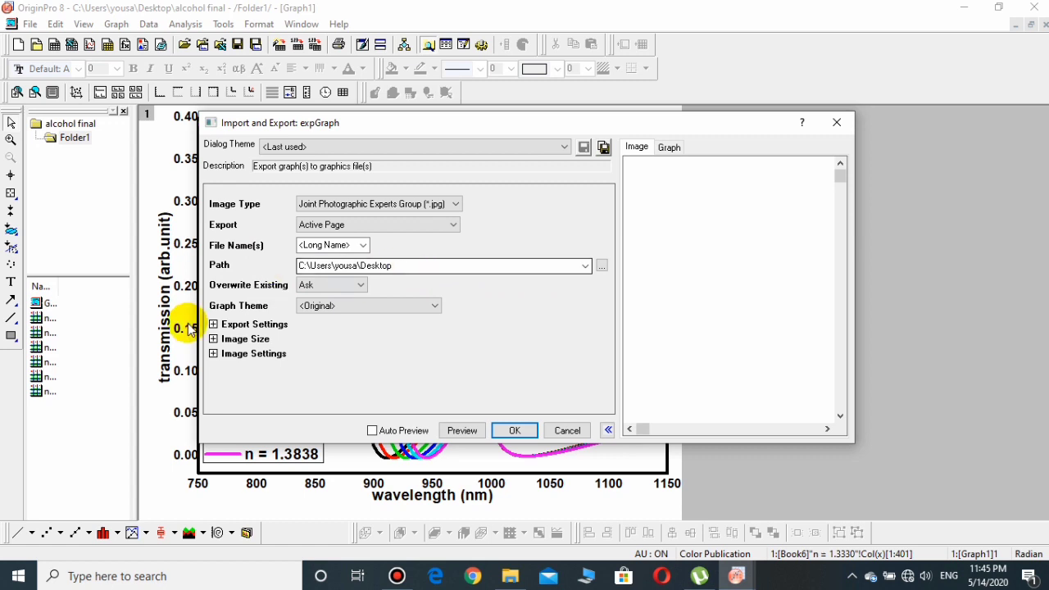
pyautogui.moveTo(342, 356)
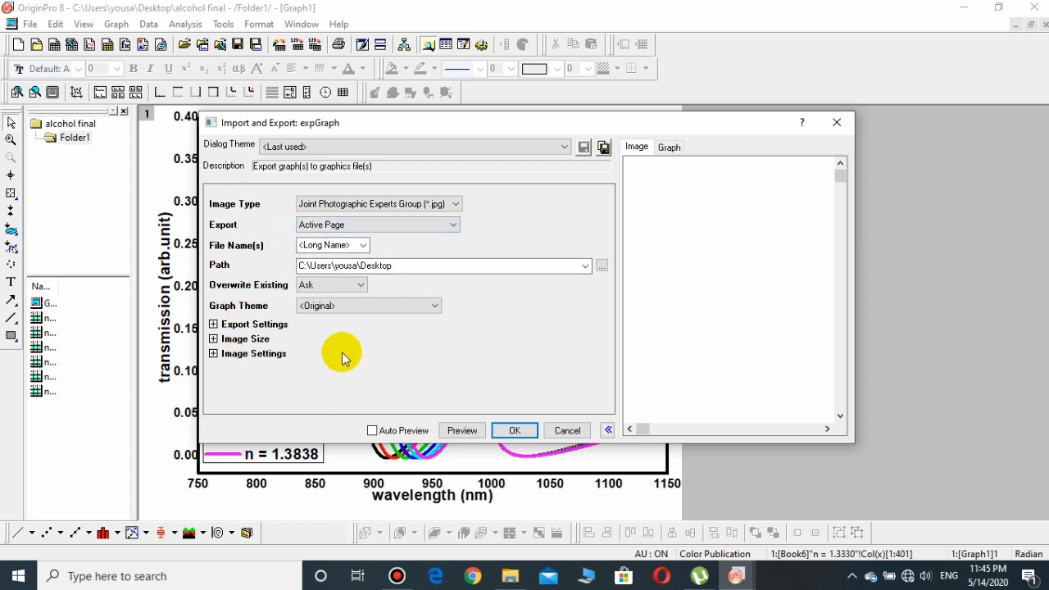
pyautogui.moveTo(252, 362)
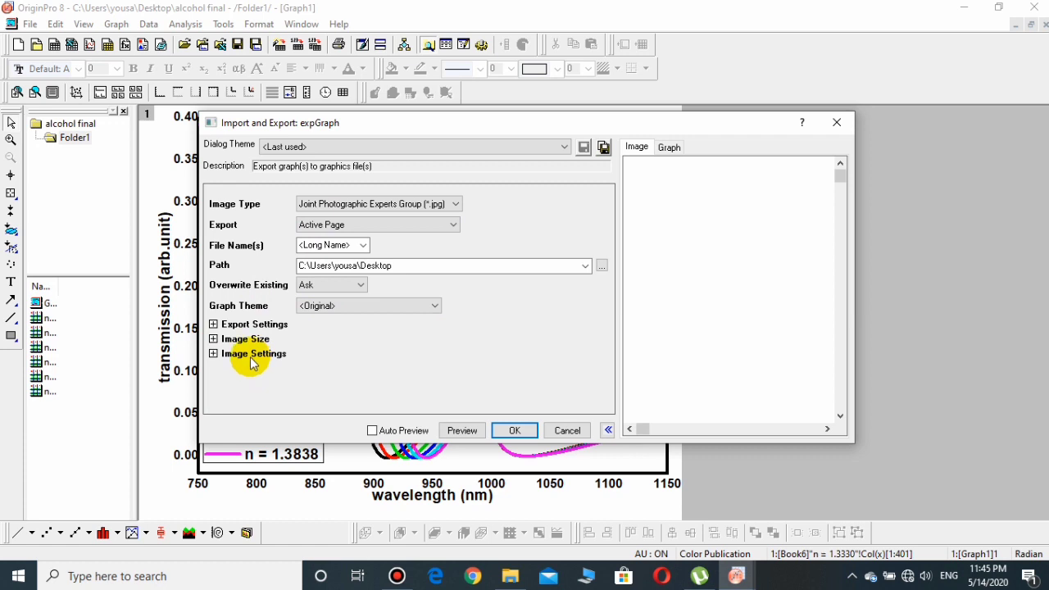
# Set the DPI resolution to 300 under Image Settings and confirm the export to the Desktop
pyautogui.click(608, 429)
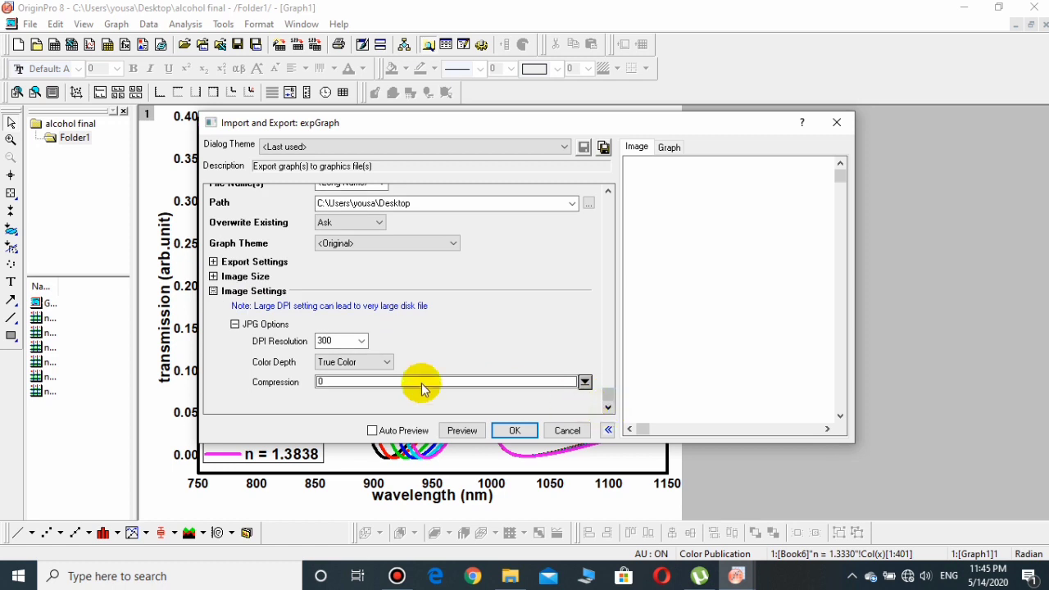
pyautogui.moveTo(237, 347)
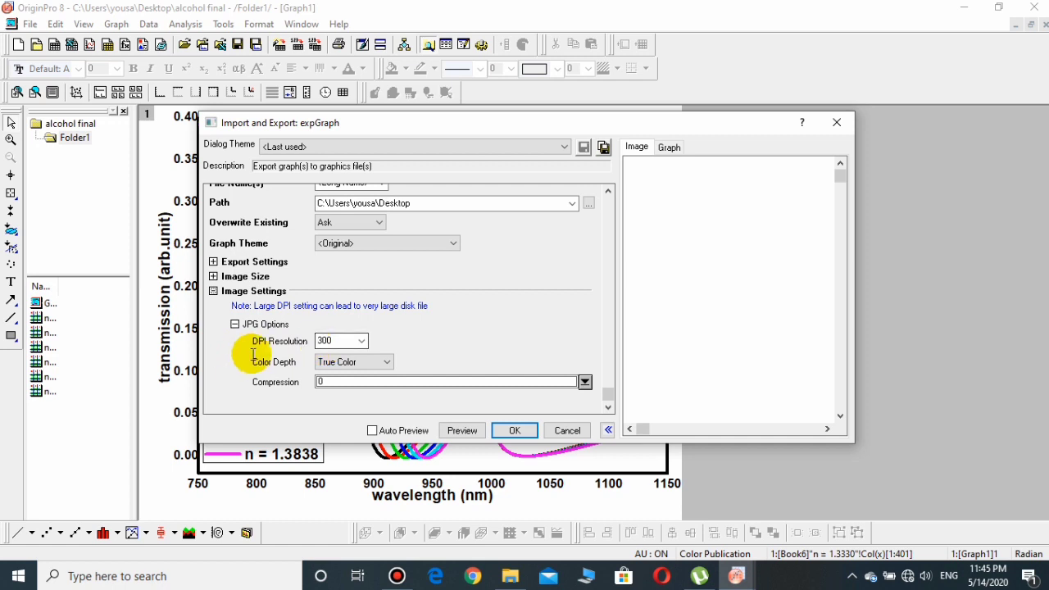
pyautogui.moveTo(371, 344)
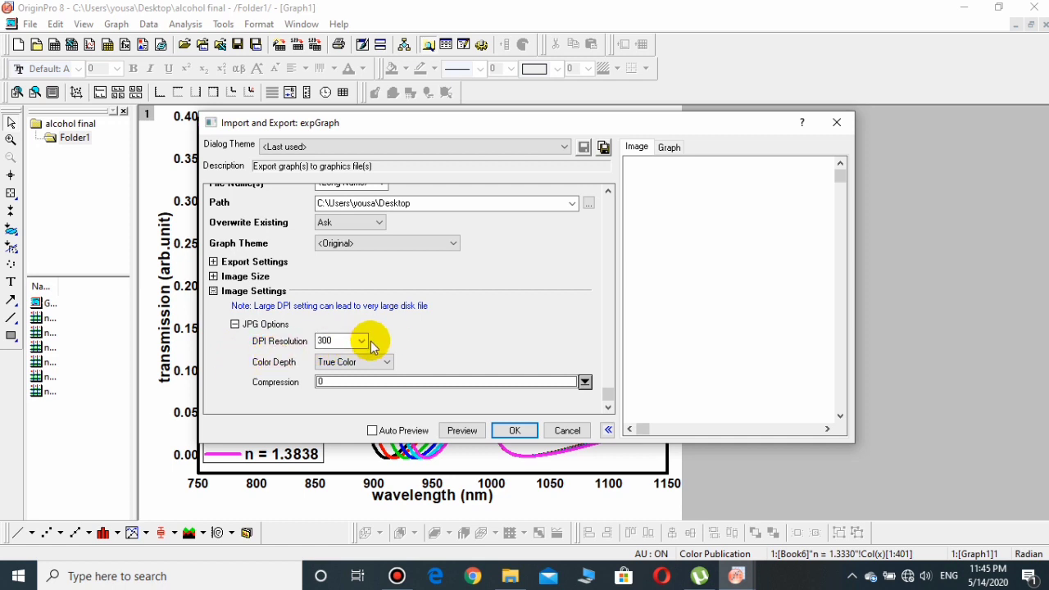
pyautogui.click(360, 340)
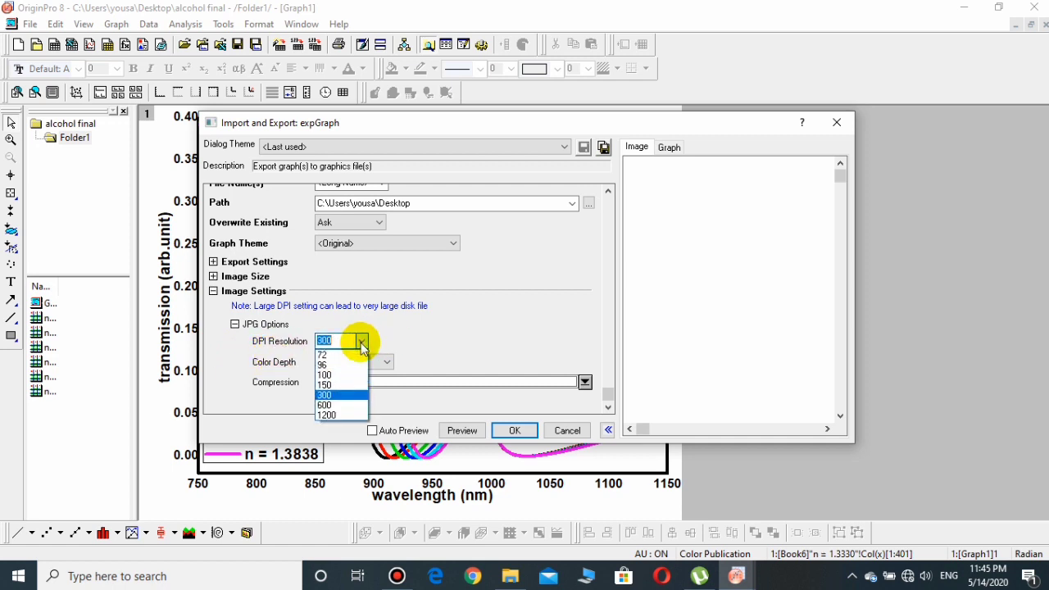
pyautogui.moveTo(336, 380)
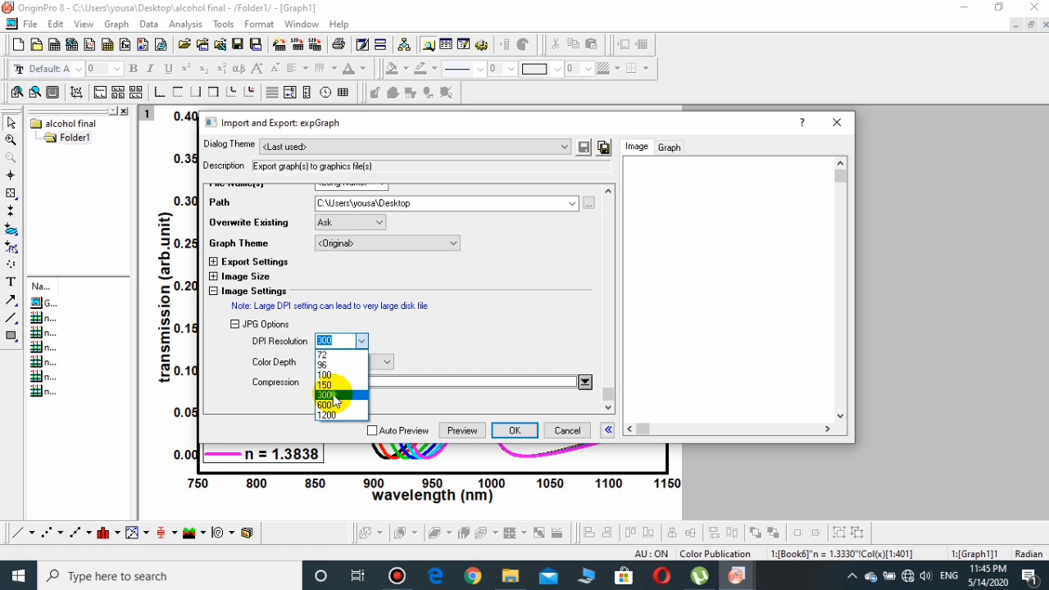
pyautogui.click(325, 393)
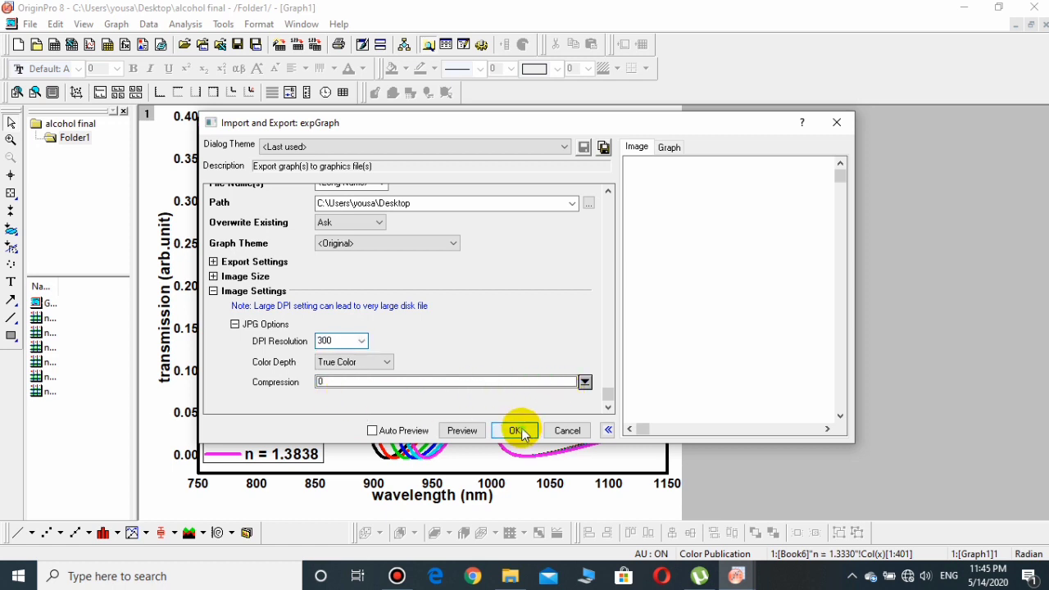
pyautogui.click(515, 430)
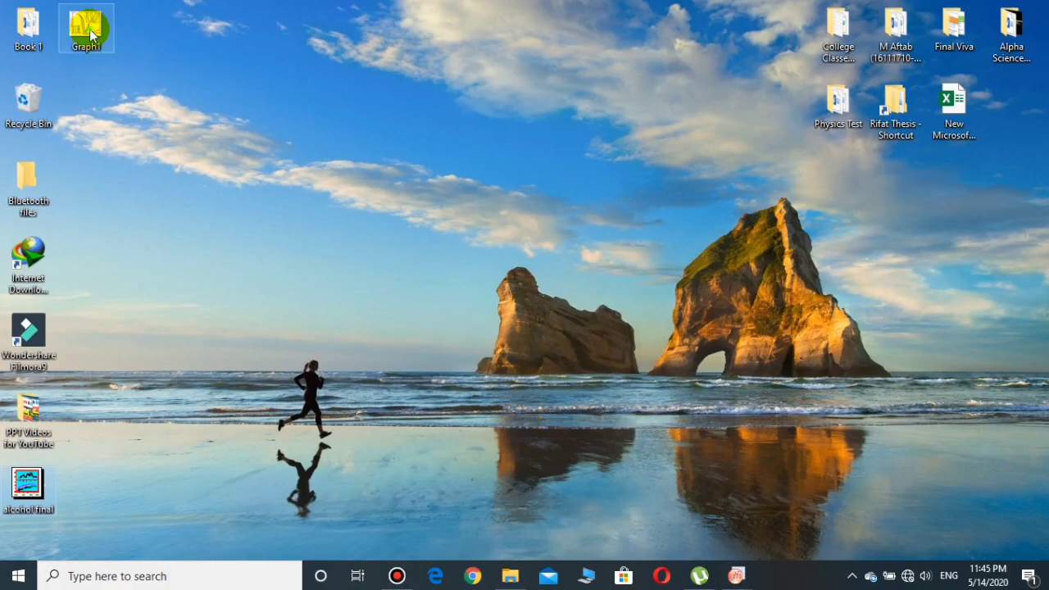
# Launch the exported Graph1 JPG from the desktop into Picture Manager
pyautogui.doubleClick(85, 27)
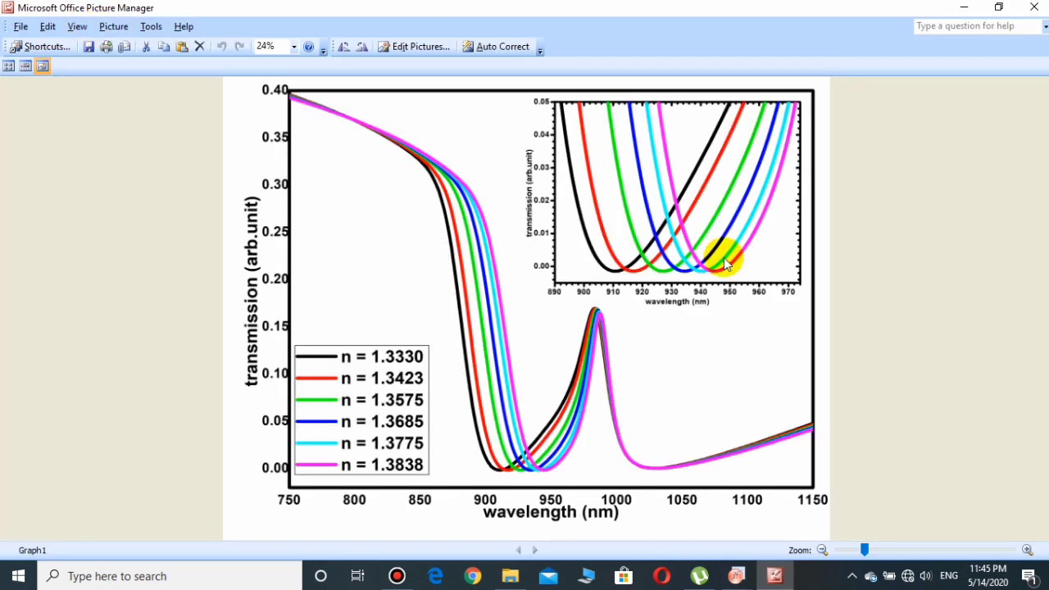
pyautogui.moveTo(724, 259)
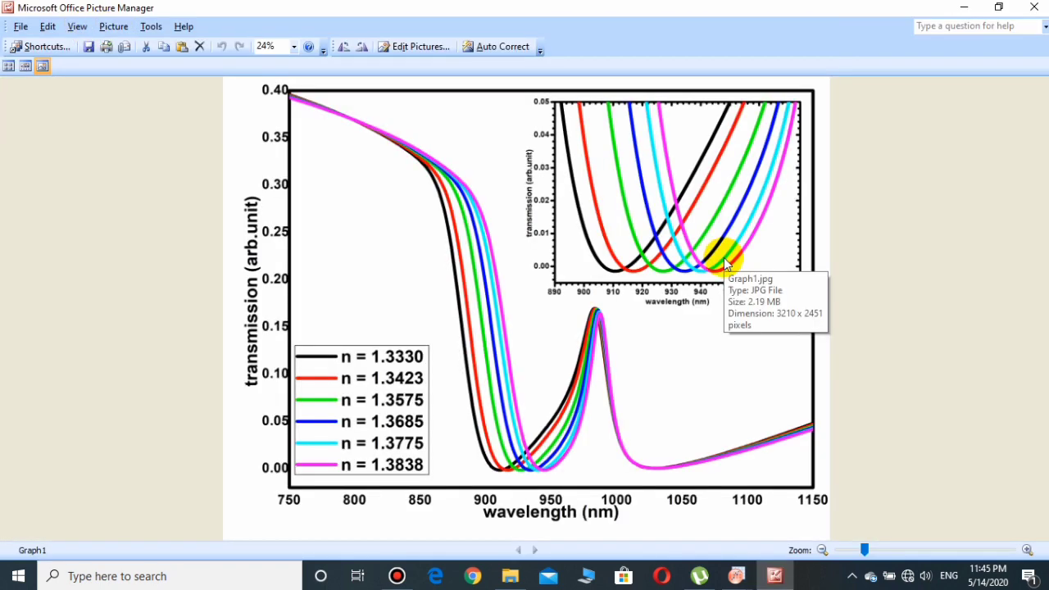
pyautogui.moveTo(586, 263)
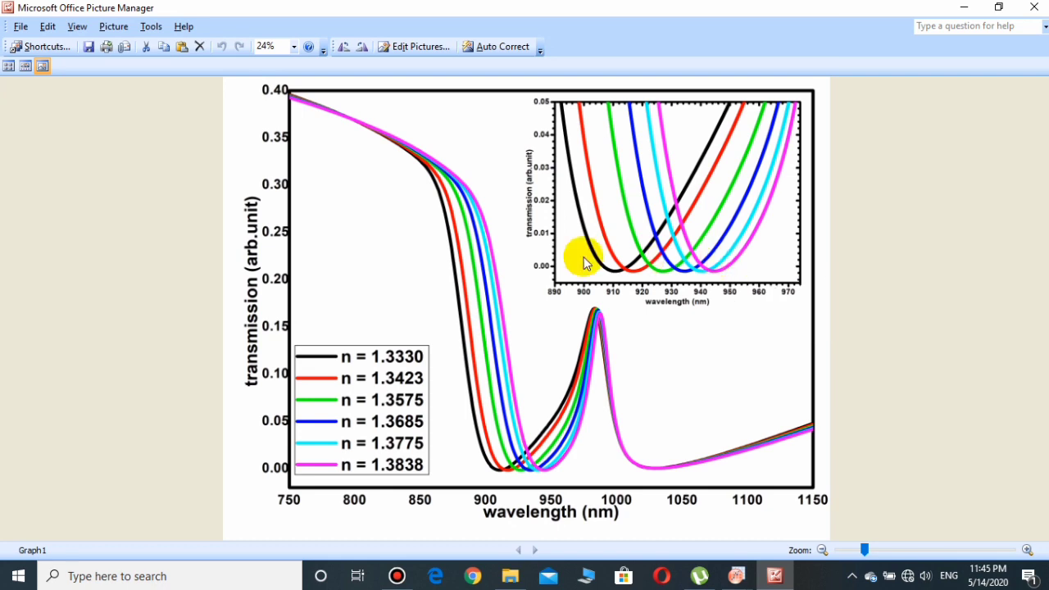
pyautogui.moveTo(649, 260)
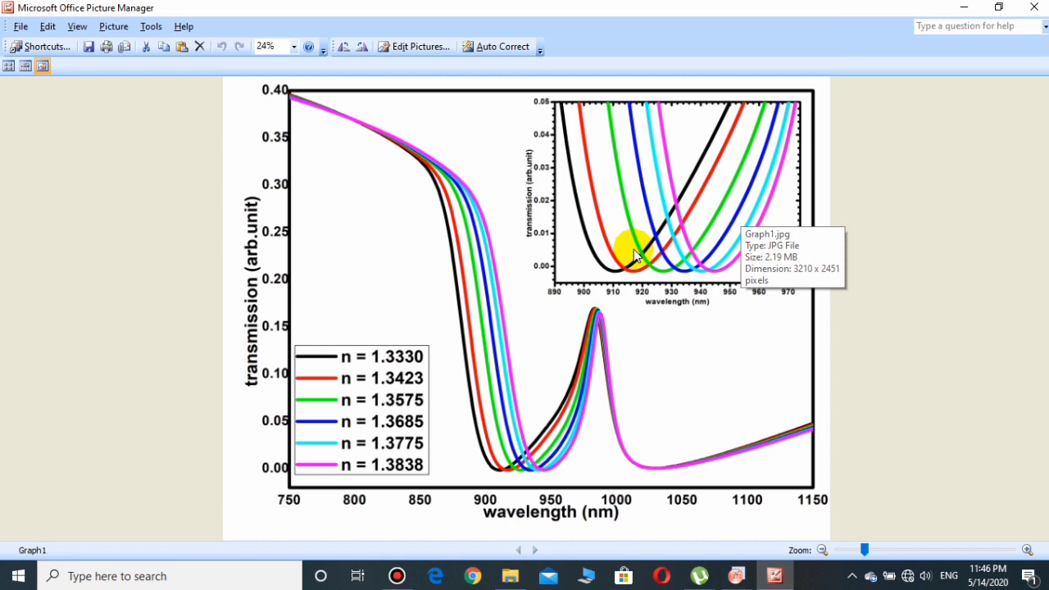
pyautogui.moveTo(638, 257)
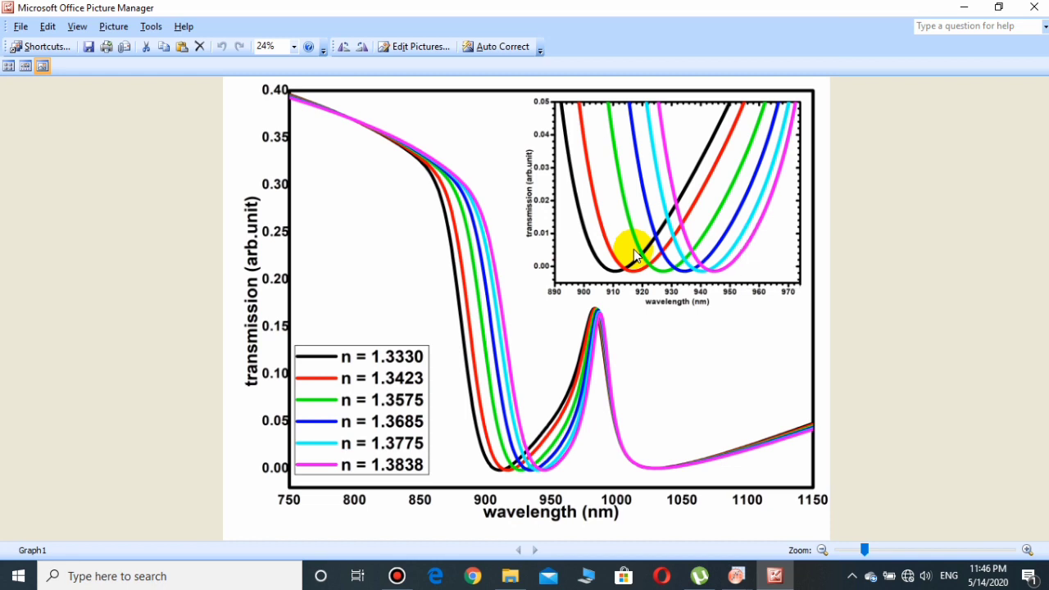